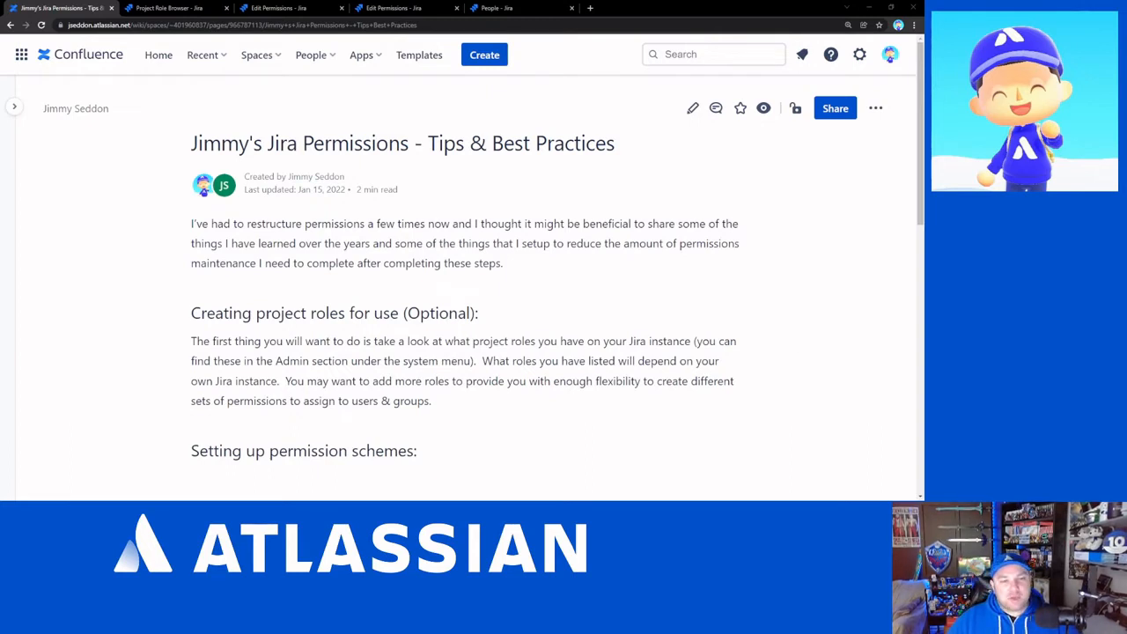
- Read the project-role permission tips, then view the Jira scheme's issue permissions granted to Administrators and Developers
{"action": "scroll", "scroll_direction": "down", "scroll_amount": 3}
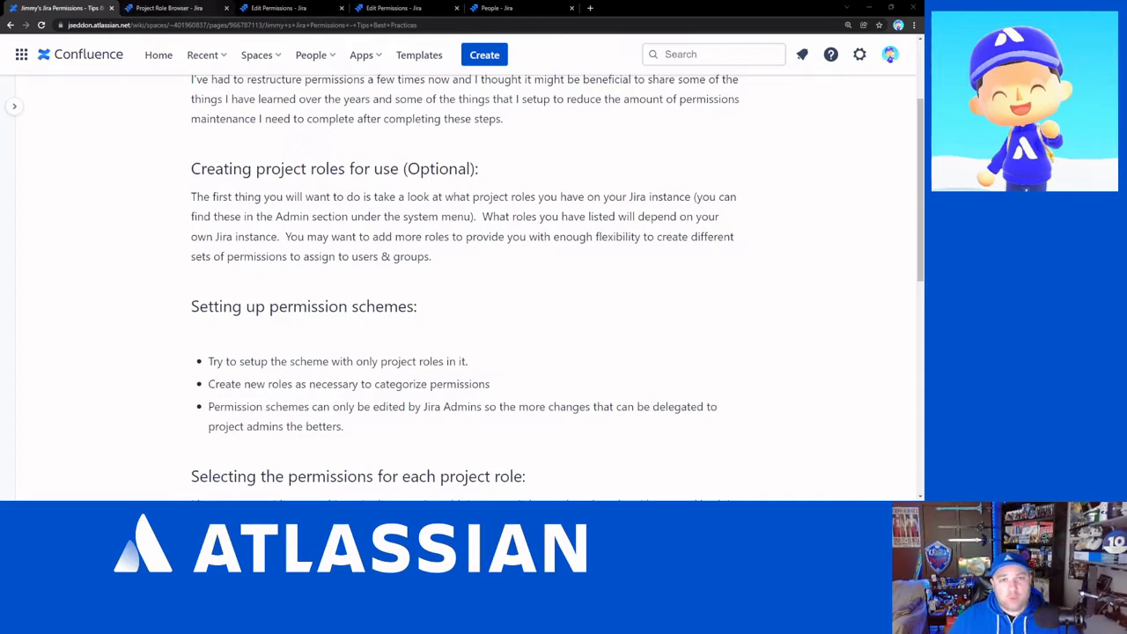
{"action": "left_click", "coordinate": [167, 7]}
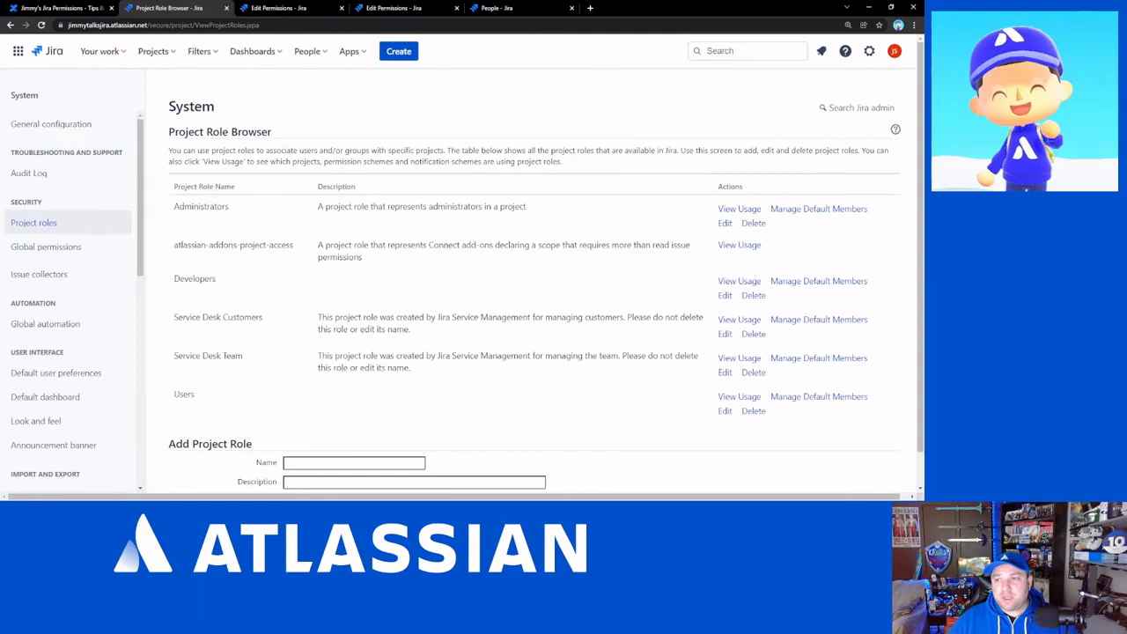
{"action": "left_click", "coordinate": [870, 49]}
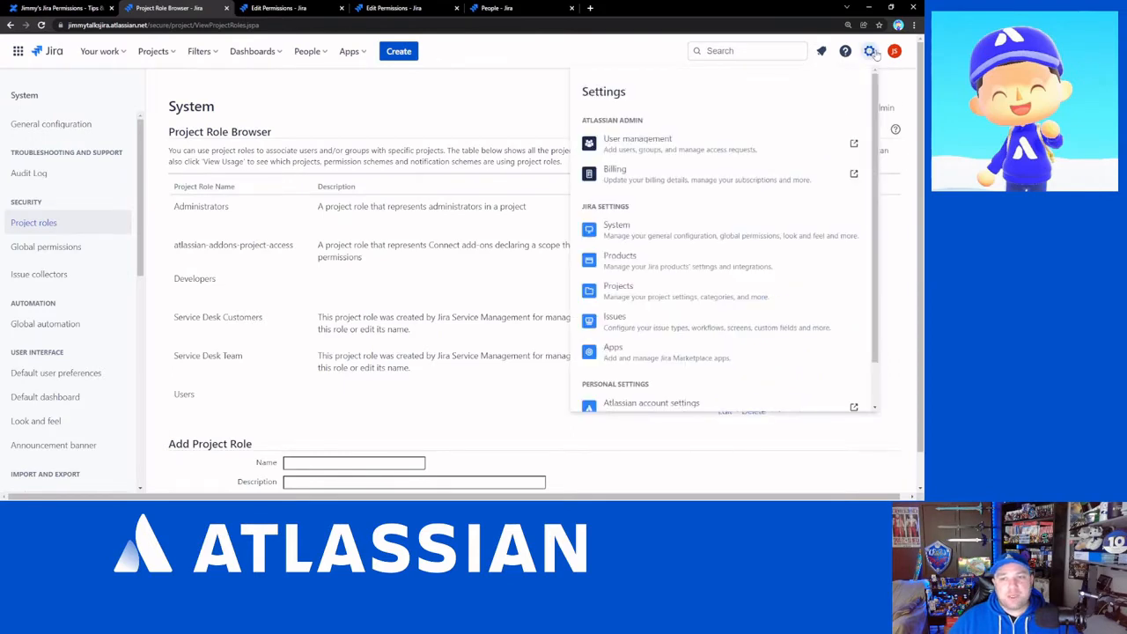
{"action": "mouse_move", "coordinate": [617, 229]}
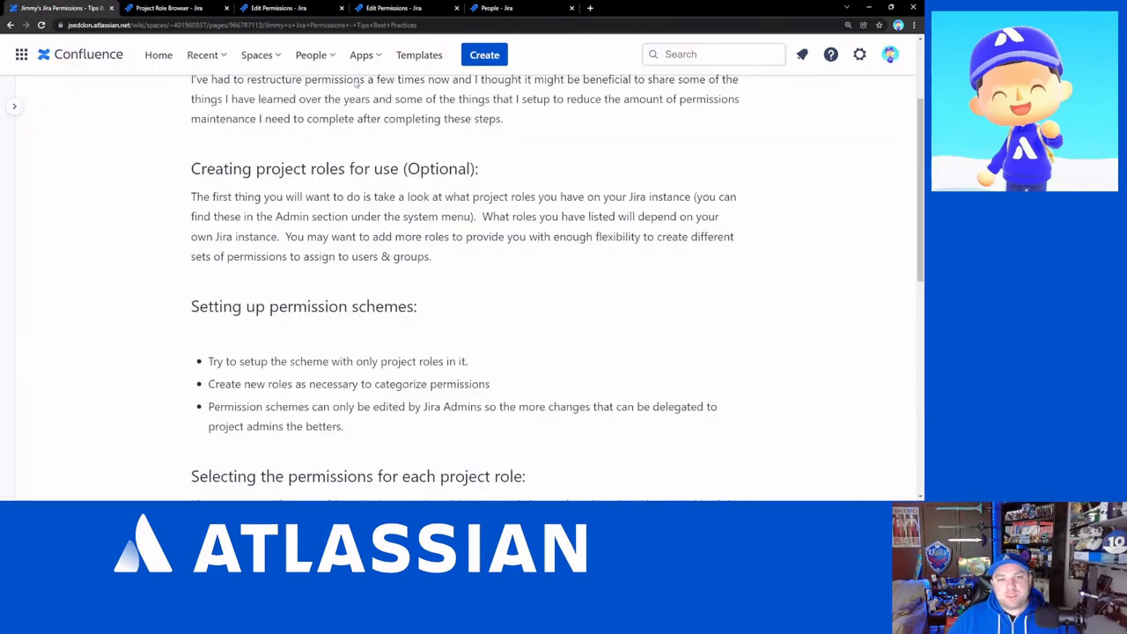
{"action": "scroll", "scroll_direction": "down", "scroll_amount": 3}
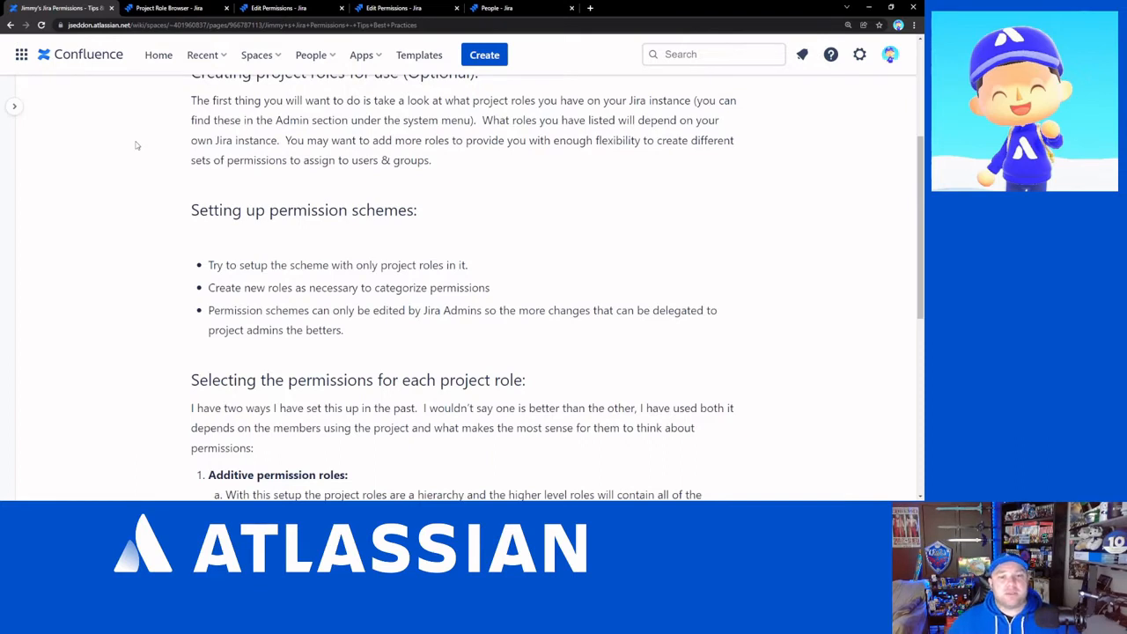
{"action": "scroll", "scroll_direction": "down", "scroll_amount": 3}
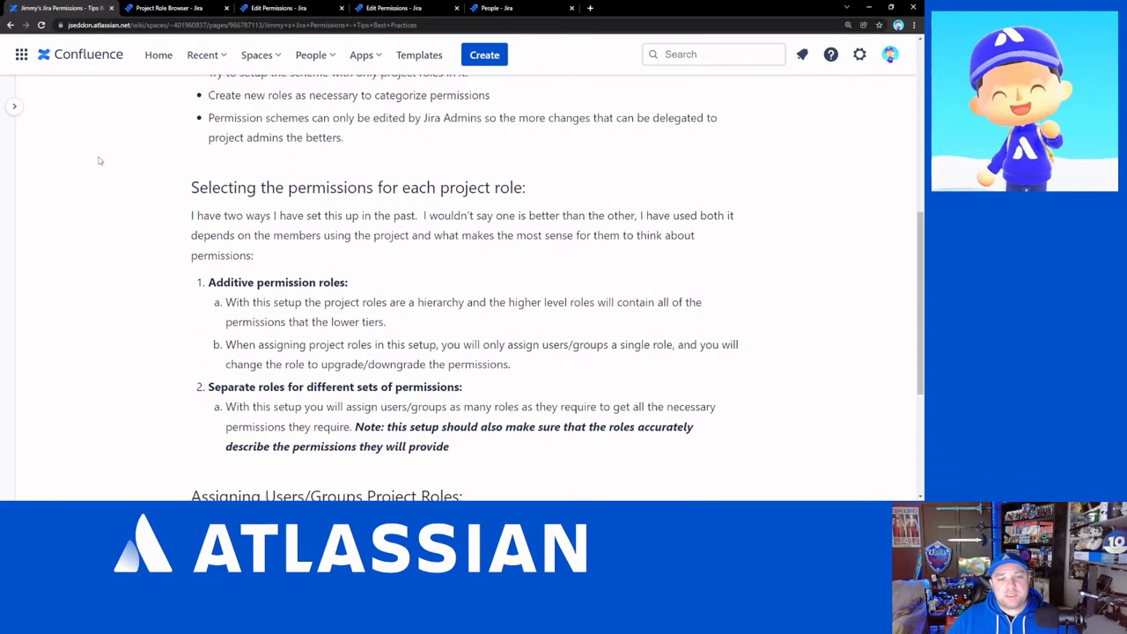
{"action": "scroll", "scroll_direction": "down", "scroll_amount": 3}
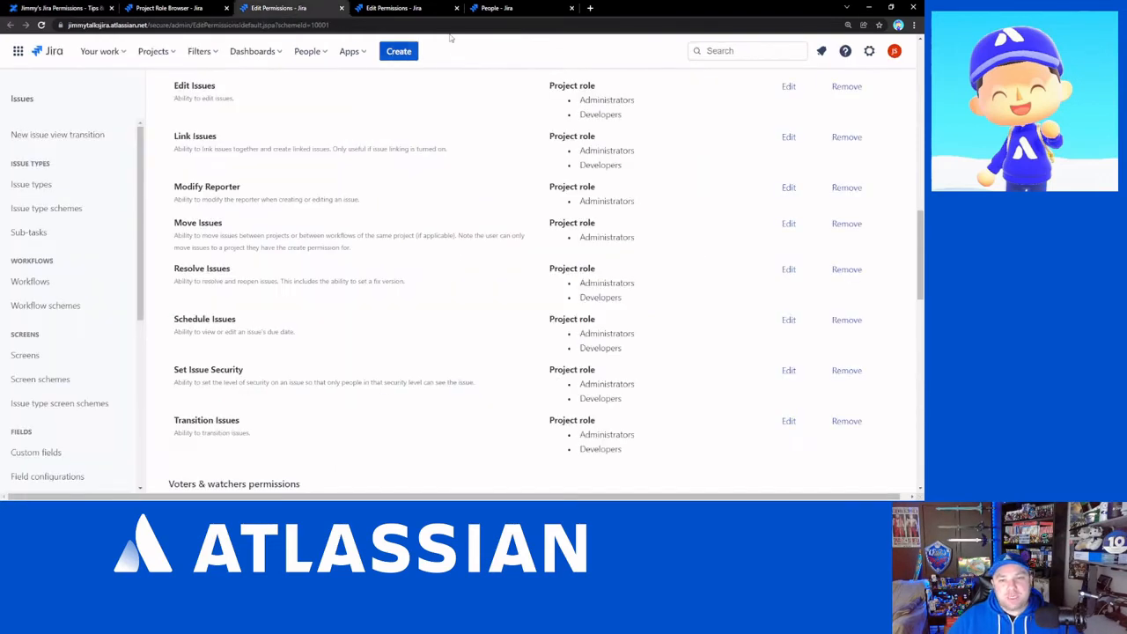
- Review the Attachments and Time tracking permissions granted only to project roles, then return to the Confluence article
{"action": "scroll", "scroll_direction": "down", "scroll_amount": 3}
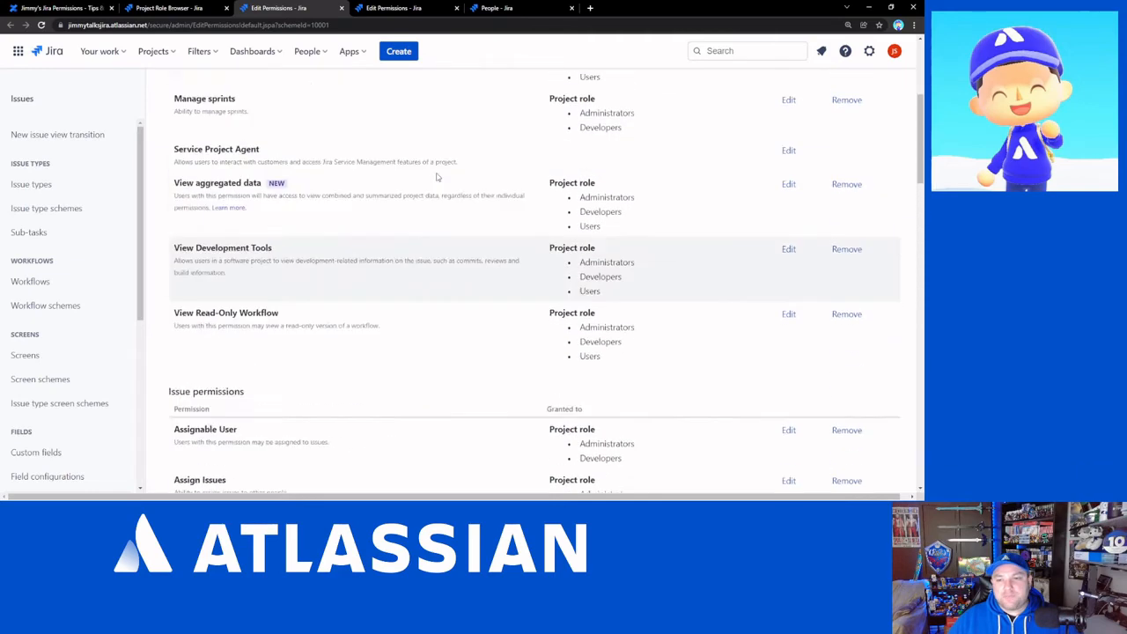
{"action": "scroll", "scroll_direction": "up", "scroll_amount": 3}
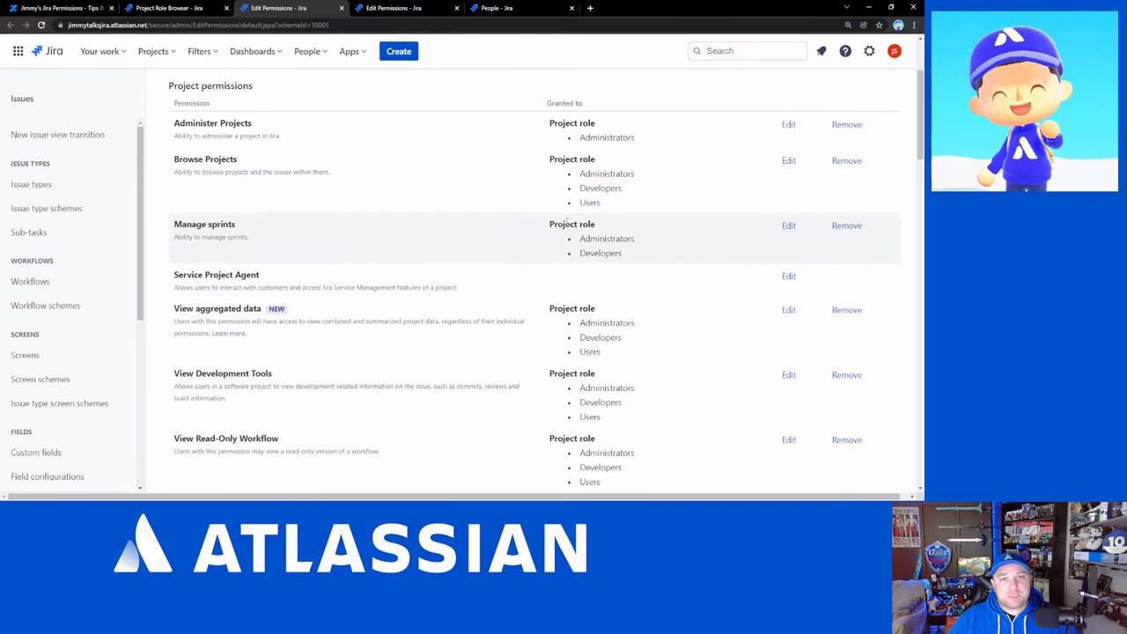
{"action": "scroll", "scroll_direction": "down", "scroll_amount": 3}
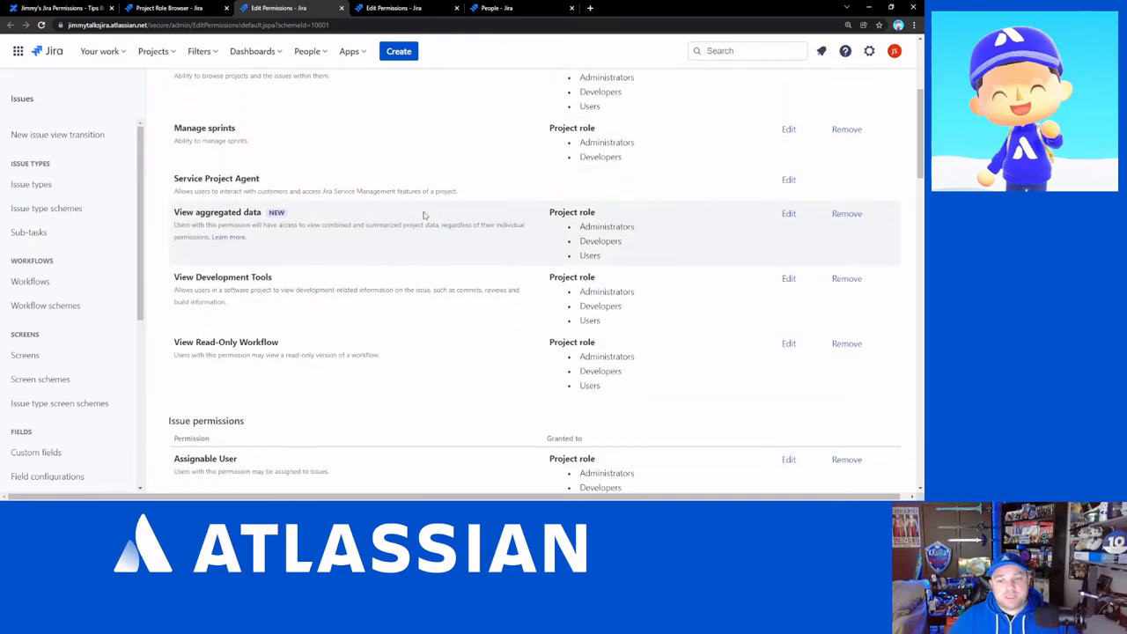
{"action": "scroll", "scroll_direction": "down", "scroll_amount": 3}
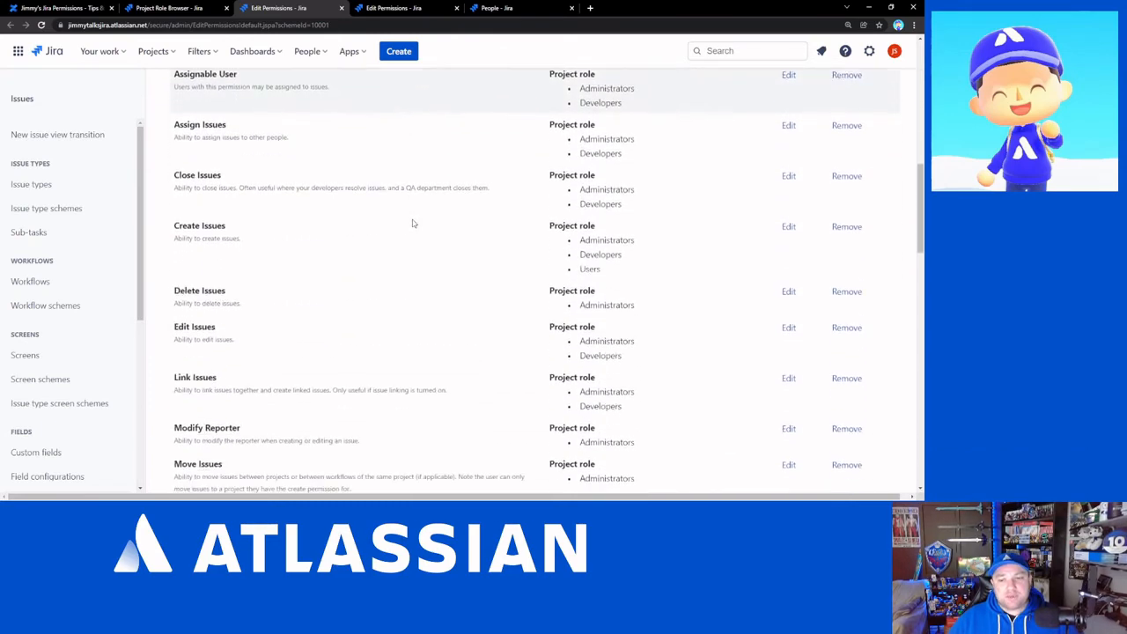
{"action": "scroll", "scroll_direction": "down", "scroll_amount": 3}
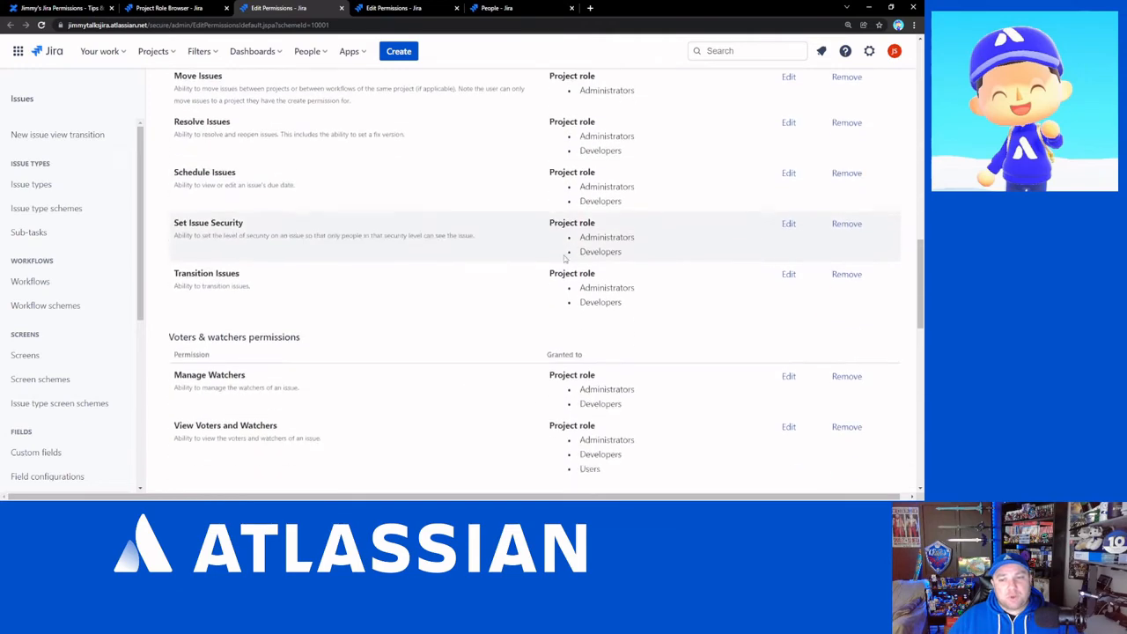
{"action": "scroll", "scroll_direction": "down", "scroll_amount": 3}
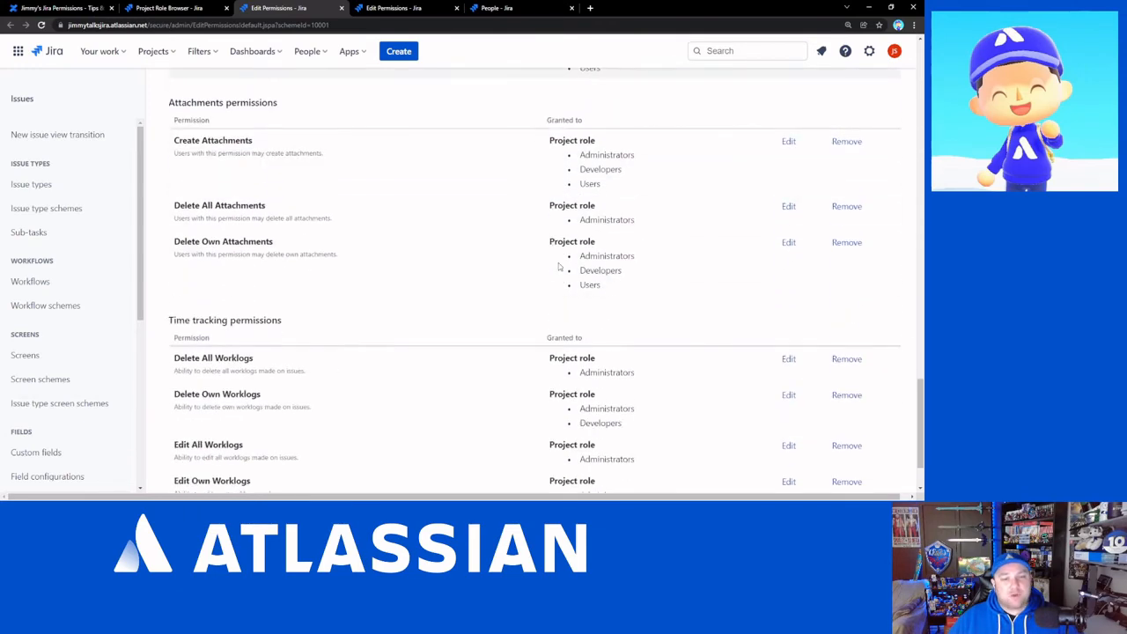
{"action": "scroll", "scroll_direction": "down", "scroll_amount": 3}
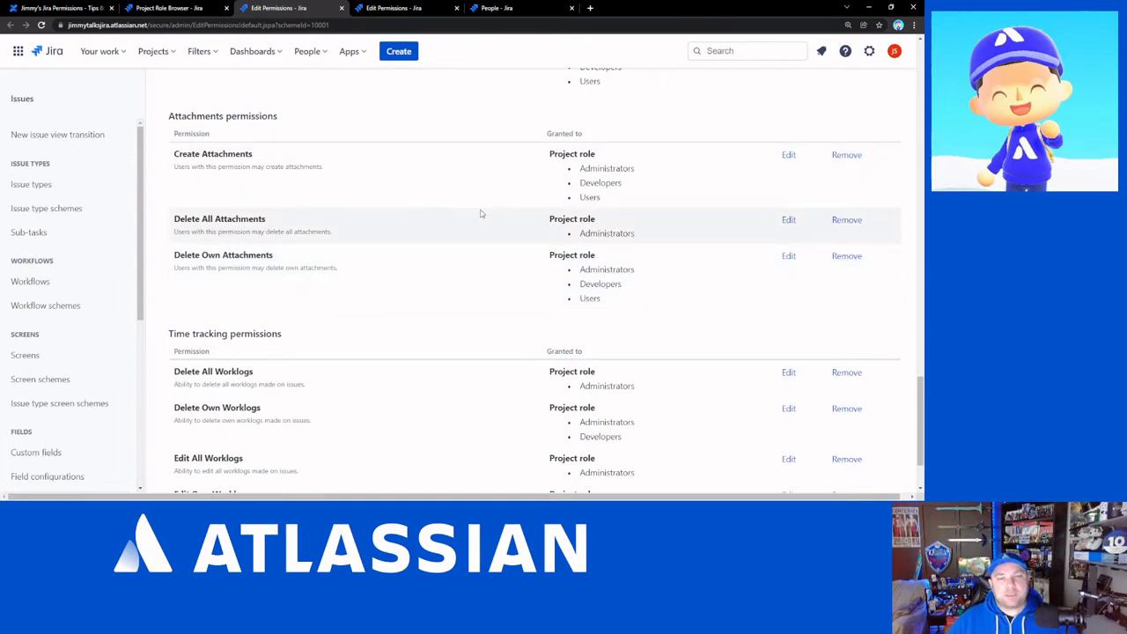
{"action": "mouse_move", "coordinate": [469, 130]}
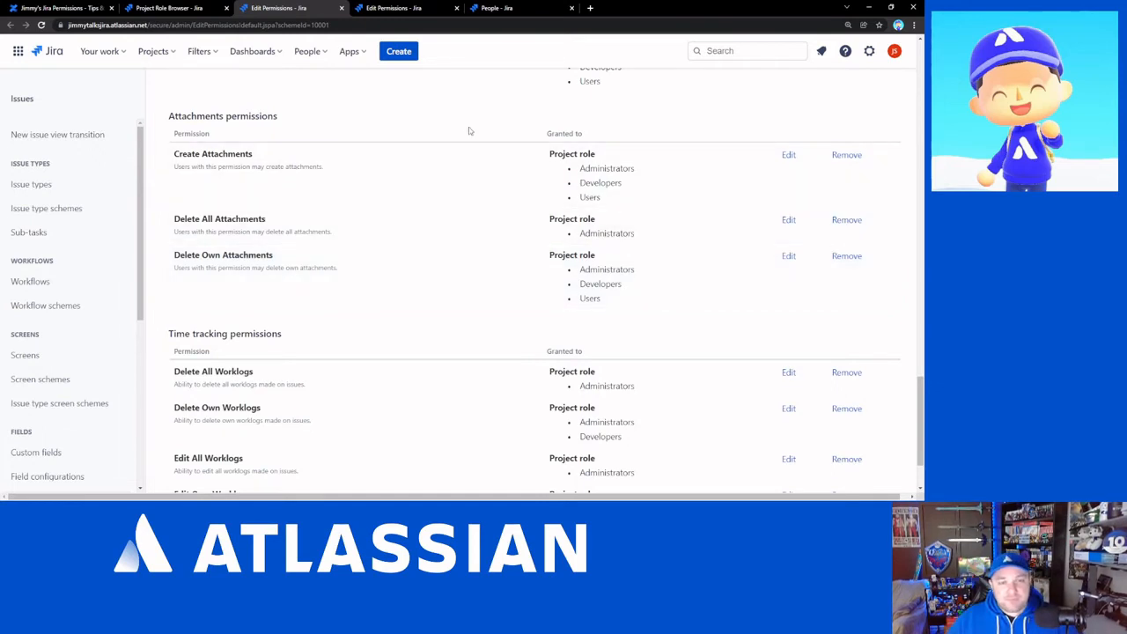
{"action": "left_click", "coordinate": [173, 7]}
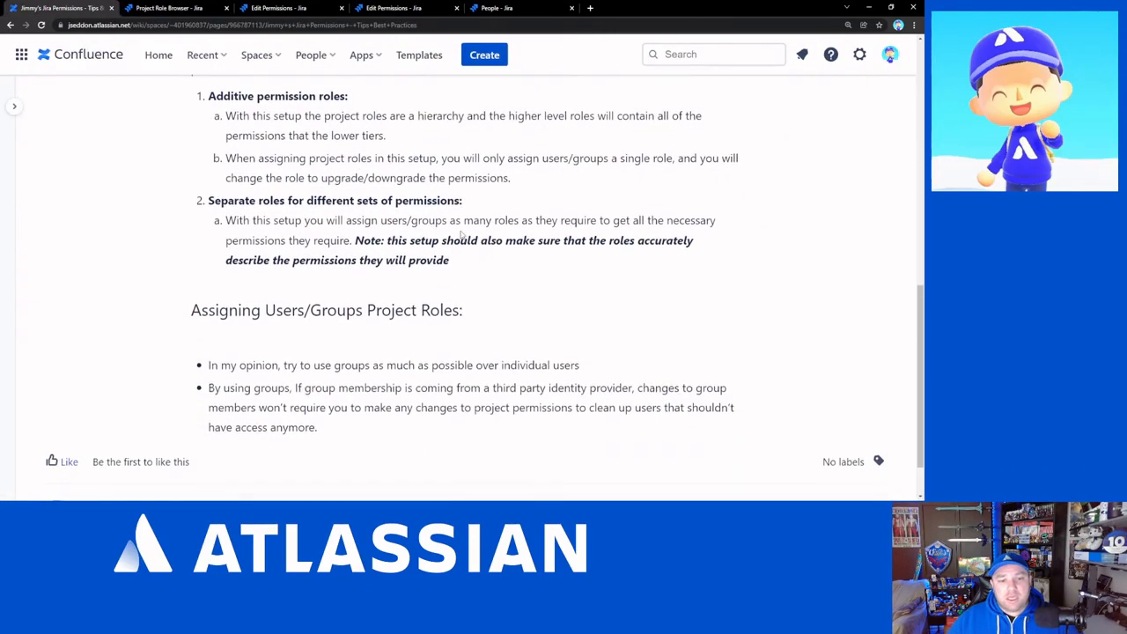
- Scroll to the 'Assigning Users/Groups Project Roles' heading recommending groups over individuals
{"action": "scroll", "scroll_direction": "down", "scroll_amount": 3}
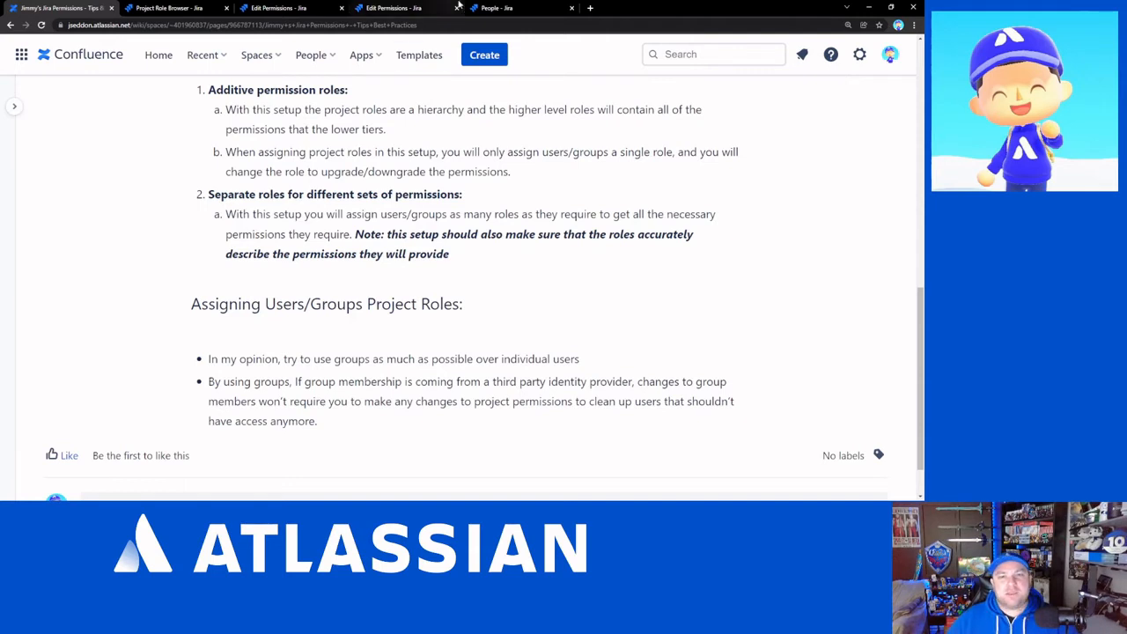
- Return to the Jira scheme's project permissions, such as Browse Projects granted to Users
{"action": "left_click", "coordinate": [391, 7]}
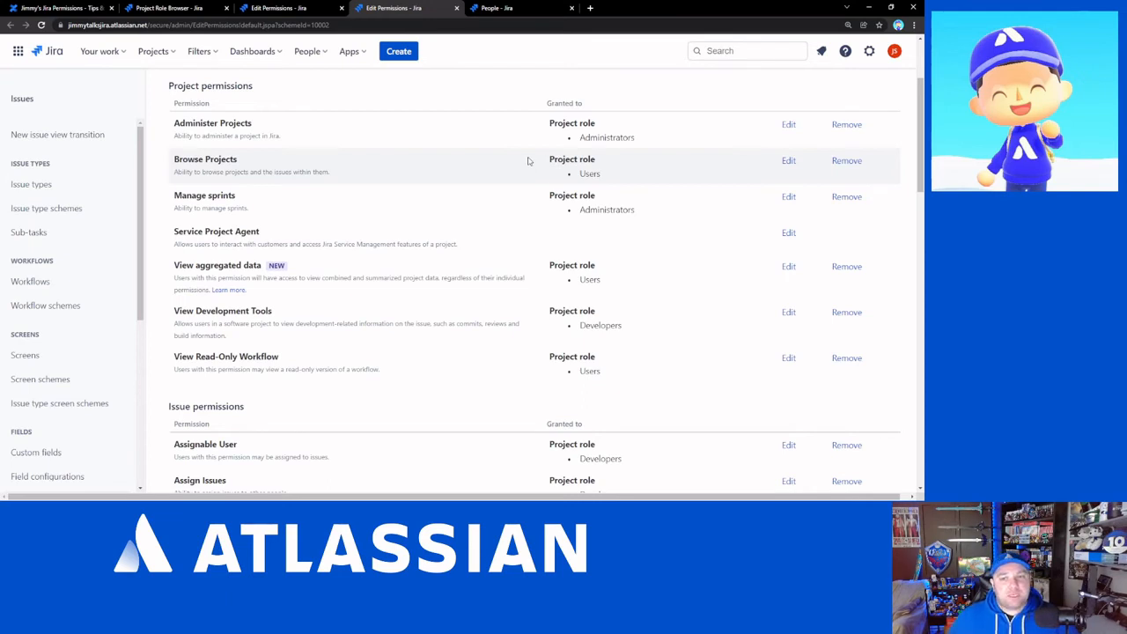
{"action": "mouse_move", "coordinate": [306, 171]}
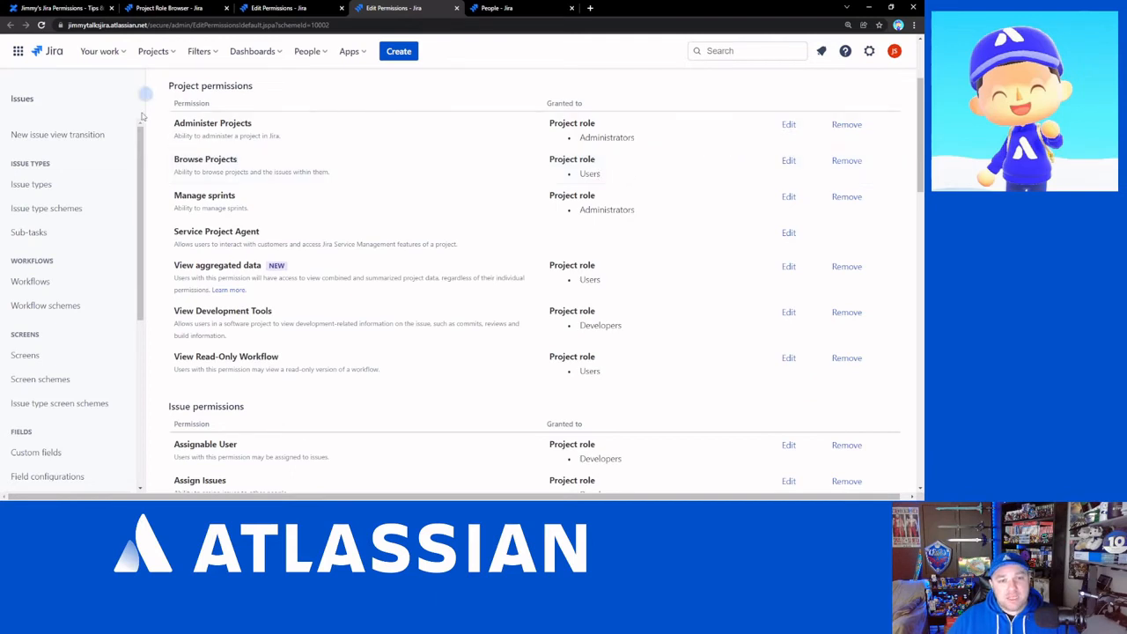
{"action": "mouse_move", "coordinate": [180, 132]}
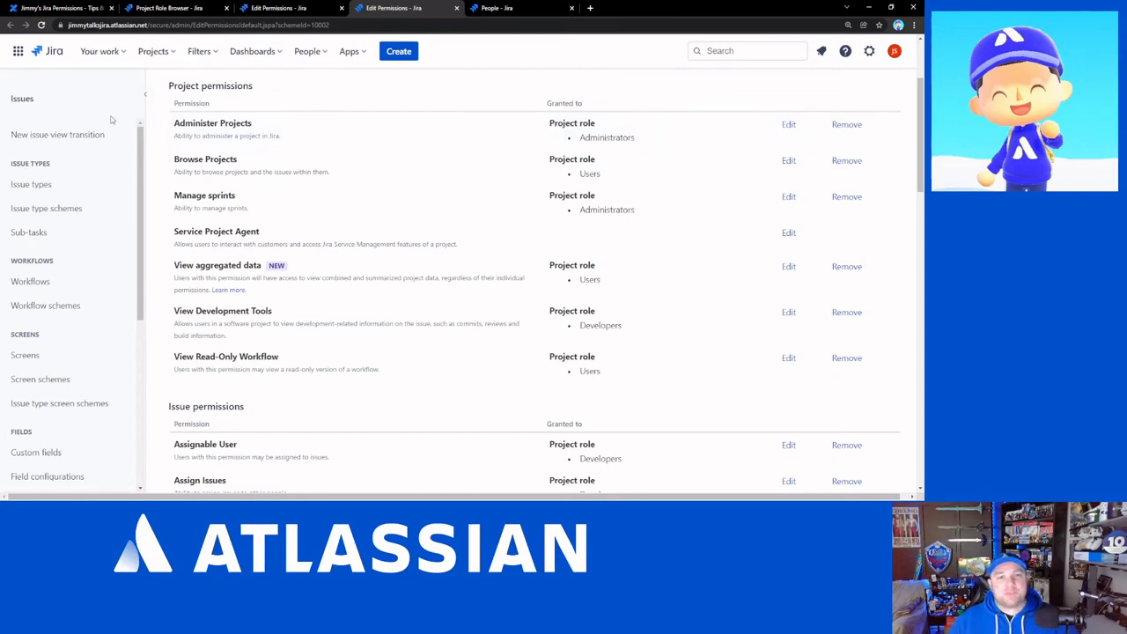
{"action": "mouse_move", "coordinate": [280, 106]}
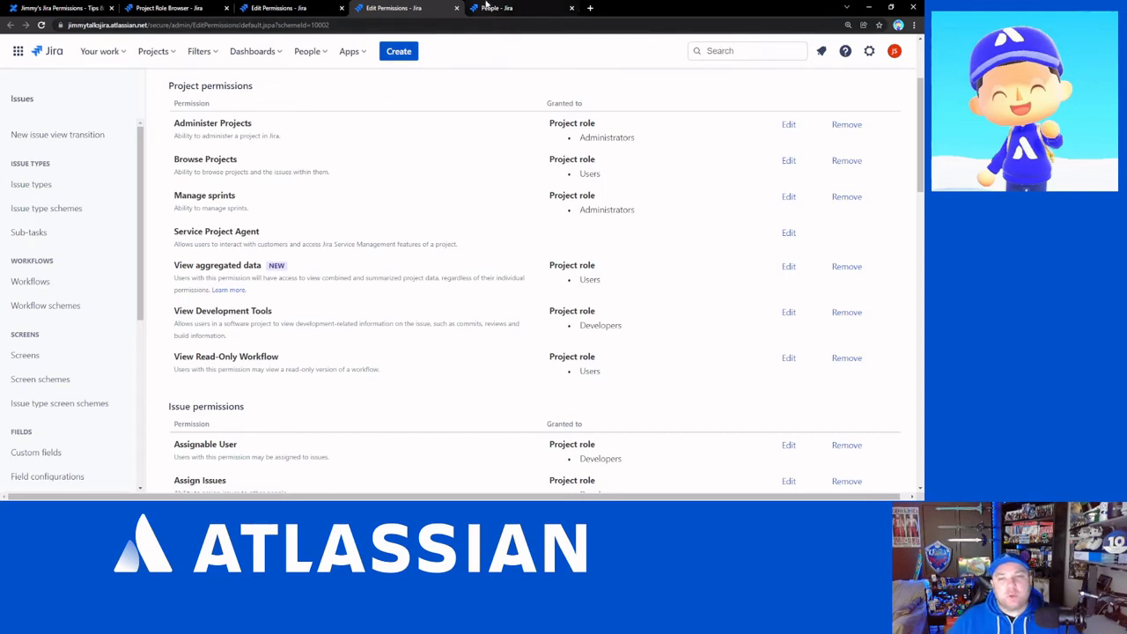
- On the project People page, tick a second role for the administrators group and confirm Administrators stays checked
{"action": "left_click", "coordinate": [519, 7]}
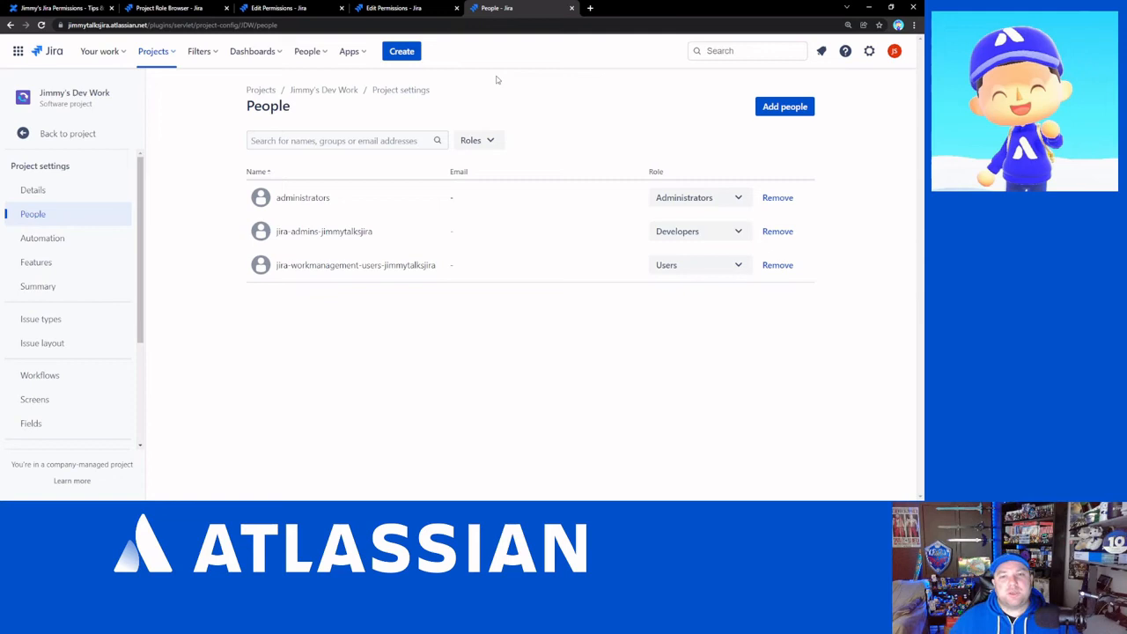
{"action": "mouse_move", "coordinate": [481, 92]}
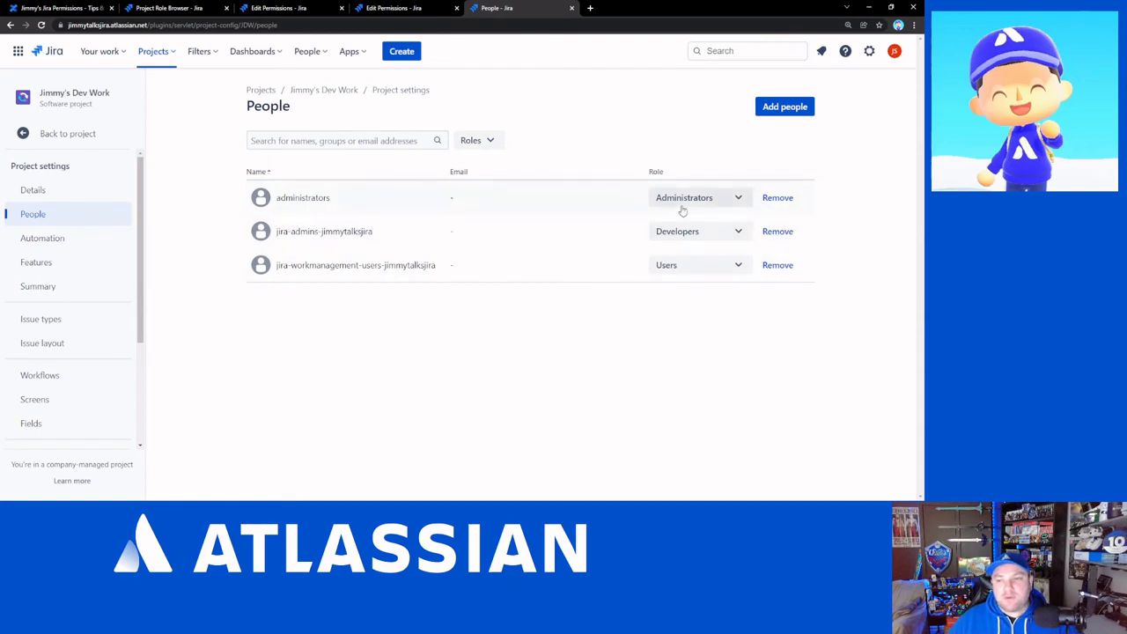
{"action": "mouse_move", "coordinate": [630, 207]}
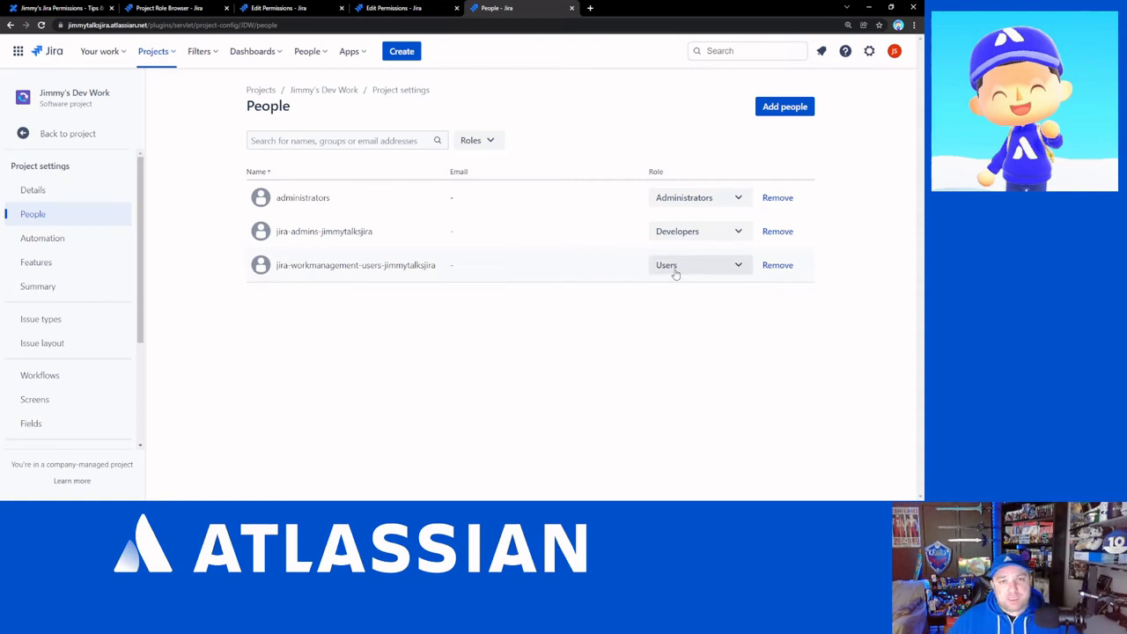
{"action": "mouse_move", "coordinate": [673, 271]}
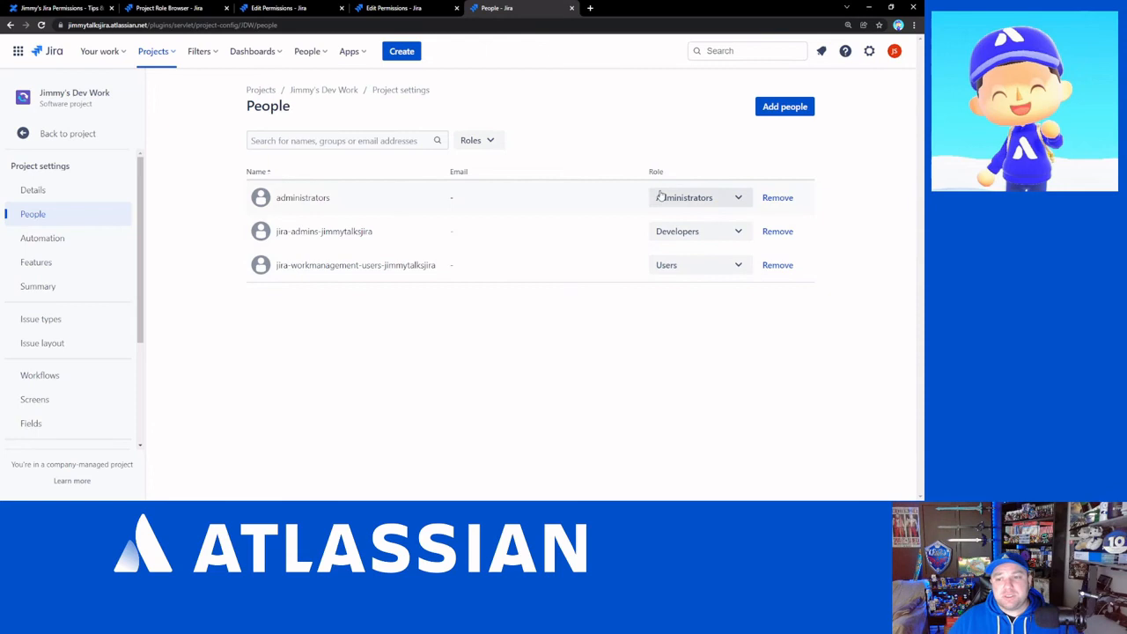
{"action": "left_click", "coordinate": [695, 197]}
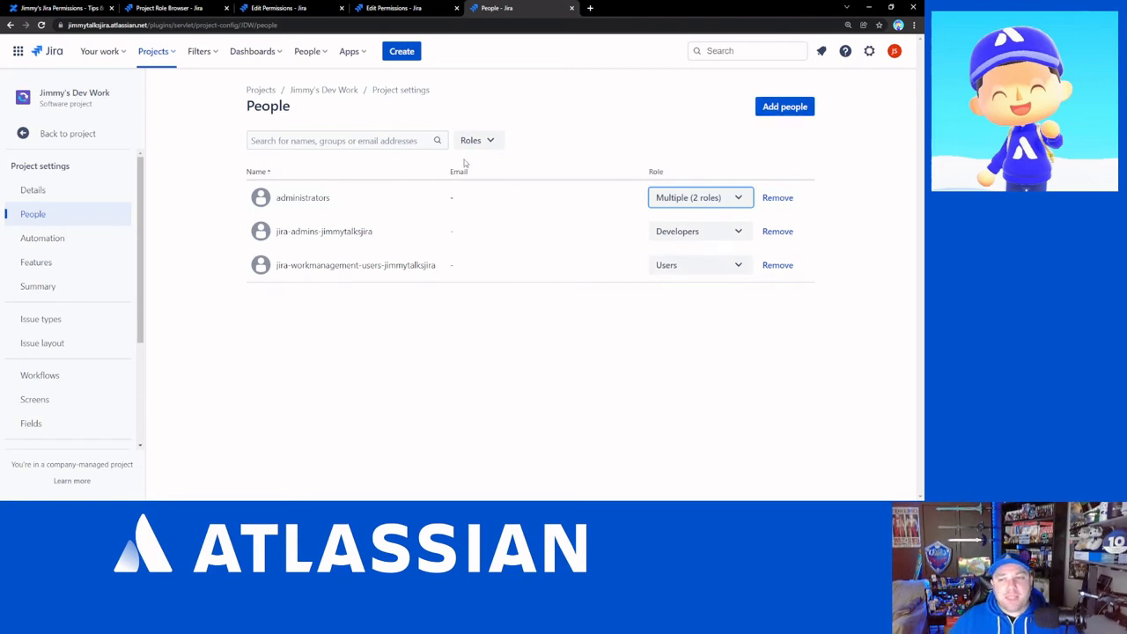
{"action": "left_click", "coordinate": [701, 197]}
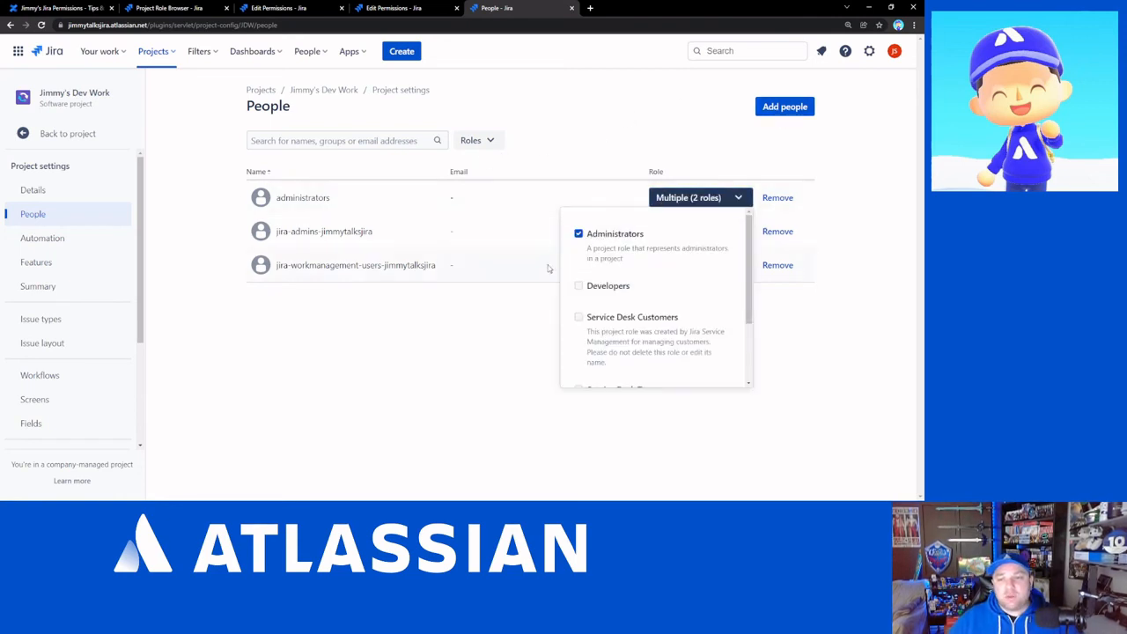